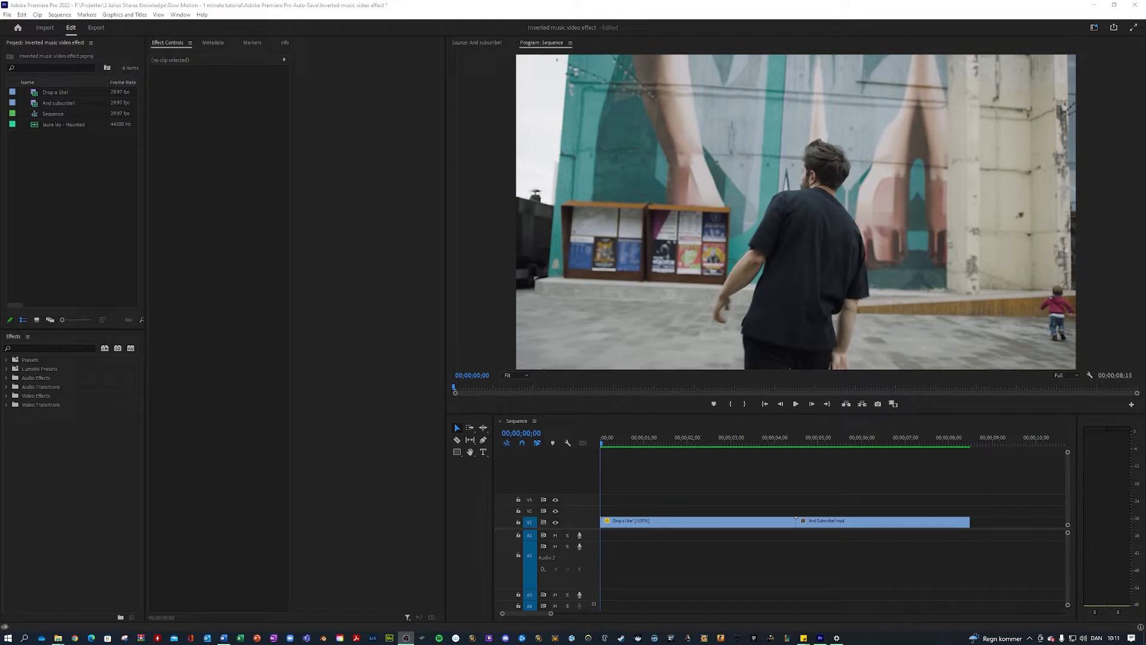
Step: Play the sequence from the start, then add a new adjustment layer in the Project panel
click(606, 445)
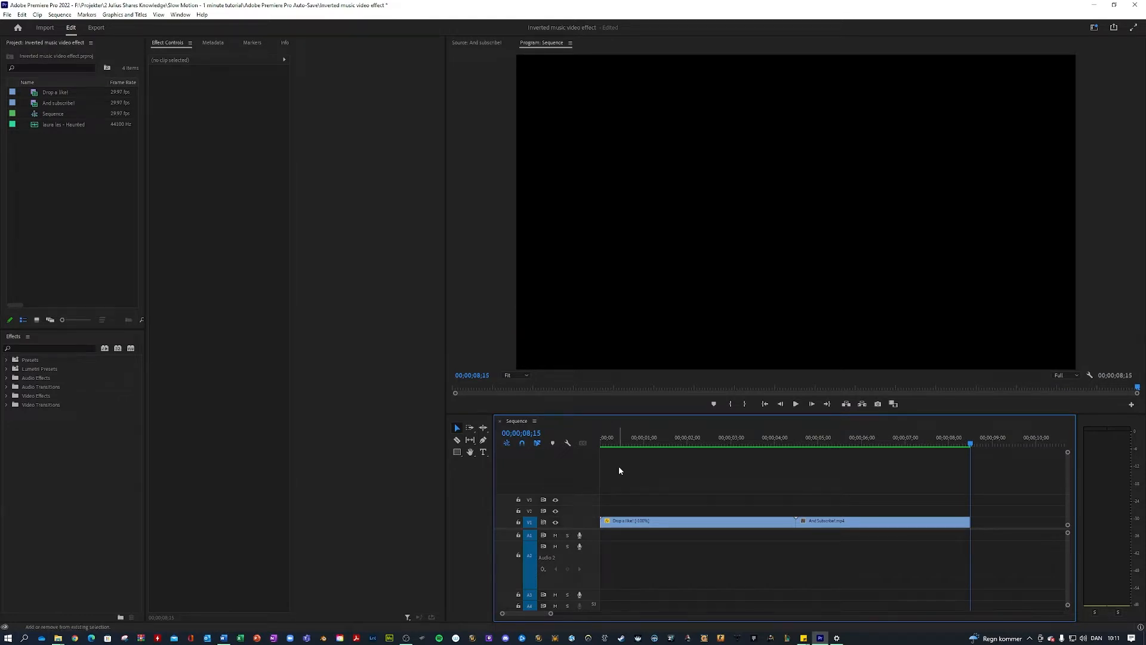
click(795, 437)
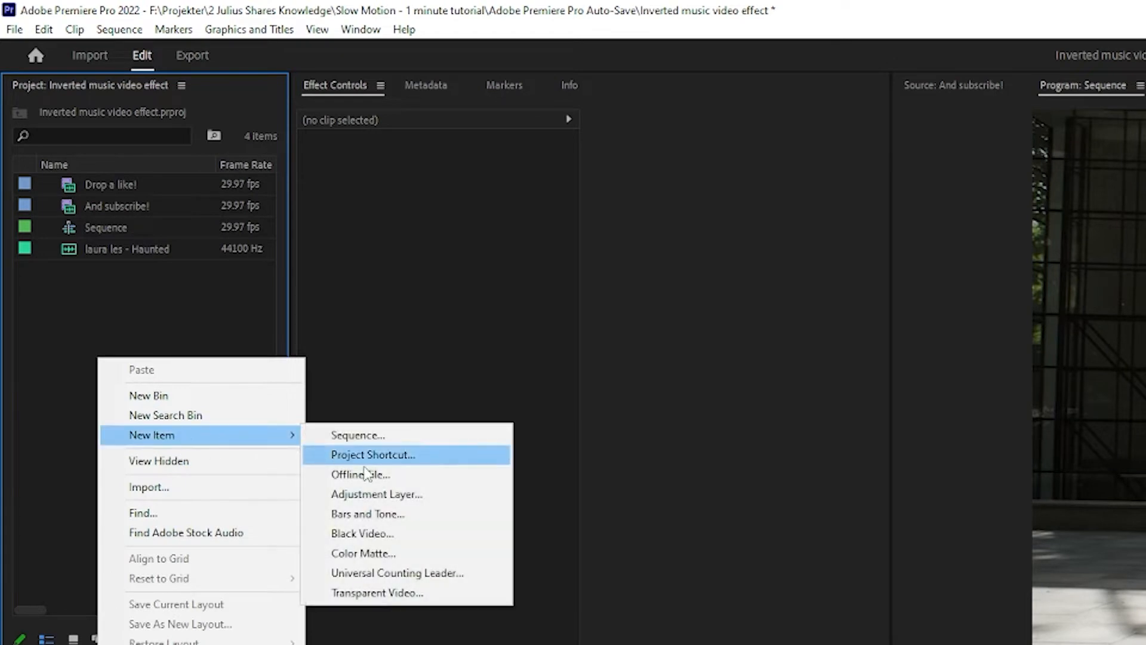
click(377, 494)
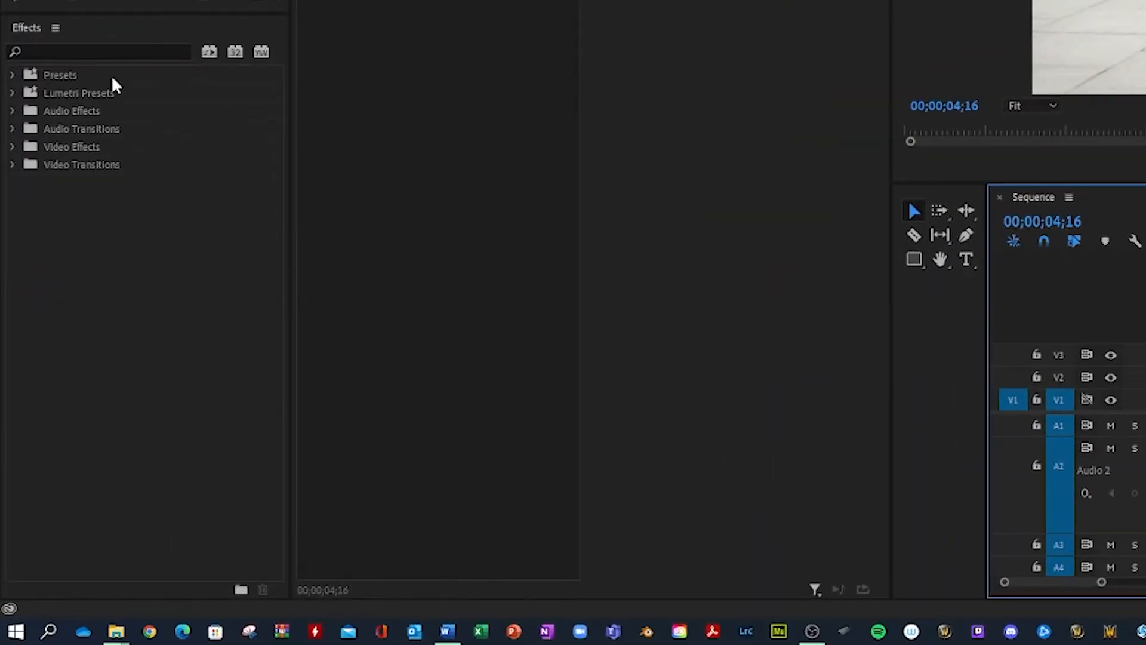
Step: Find the Invert effect via an 'invert' search and move the playhead to the adjustment layer's start
click(99, 51)
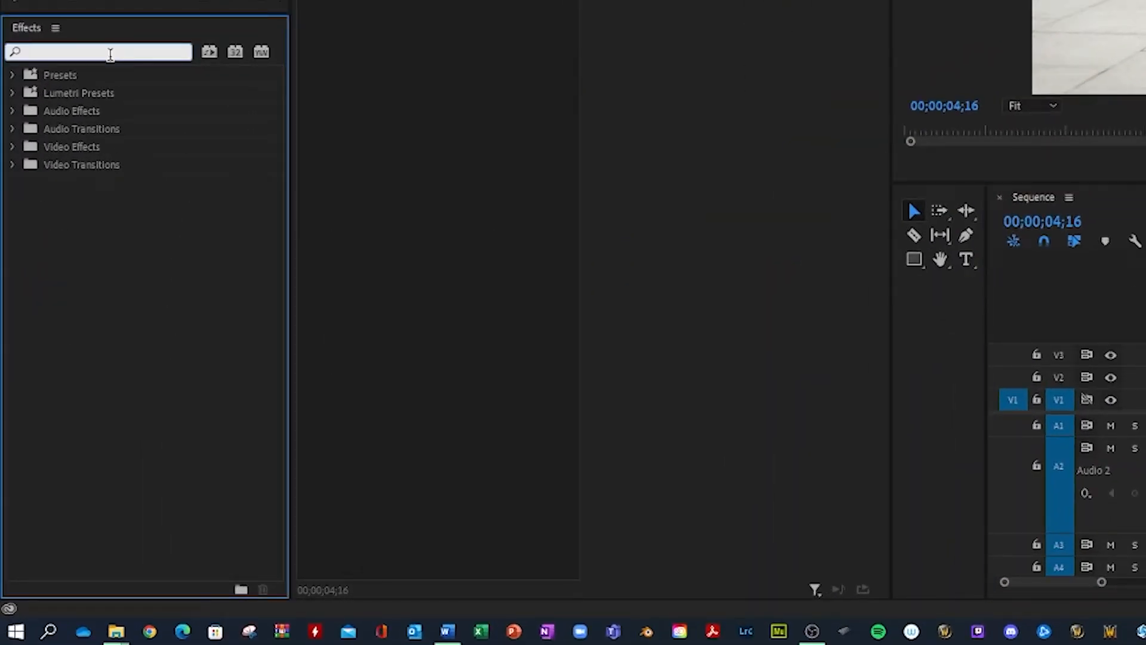
text(invert)
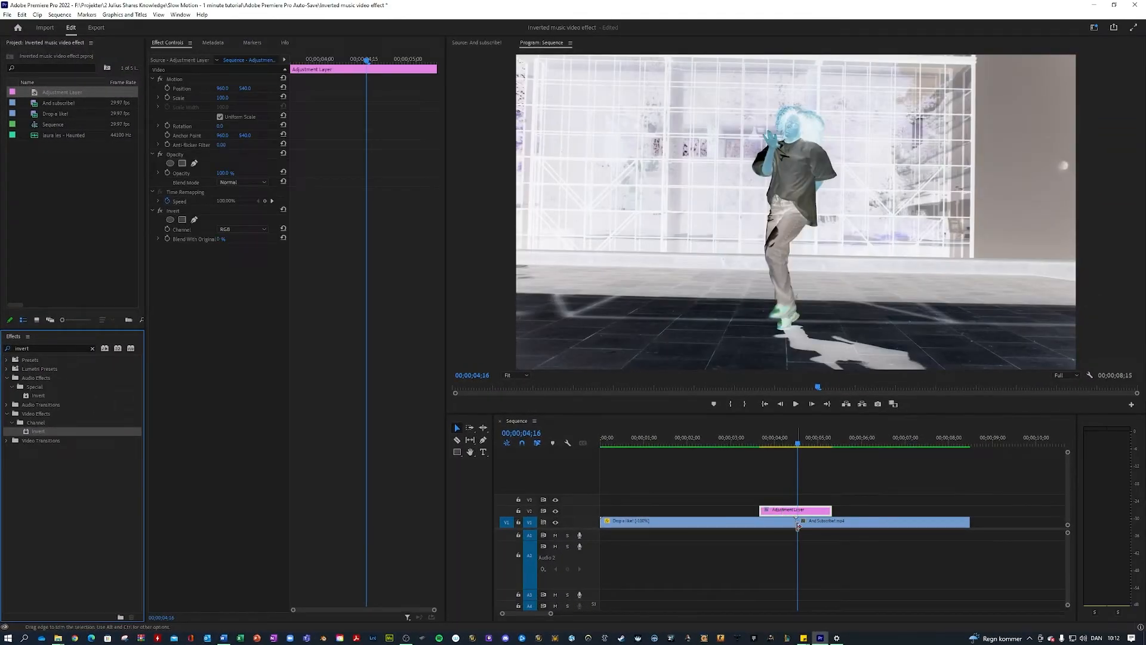
mouse_move(798, 524)
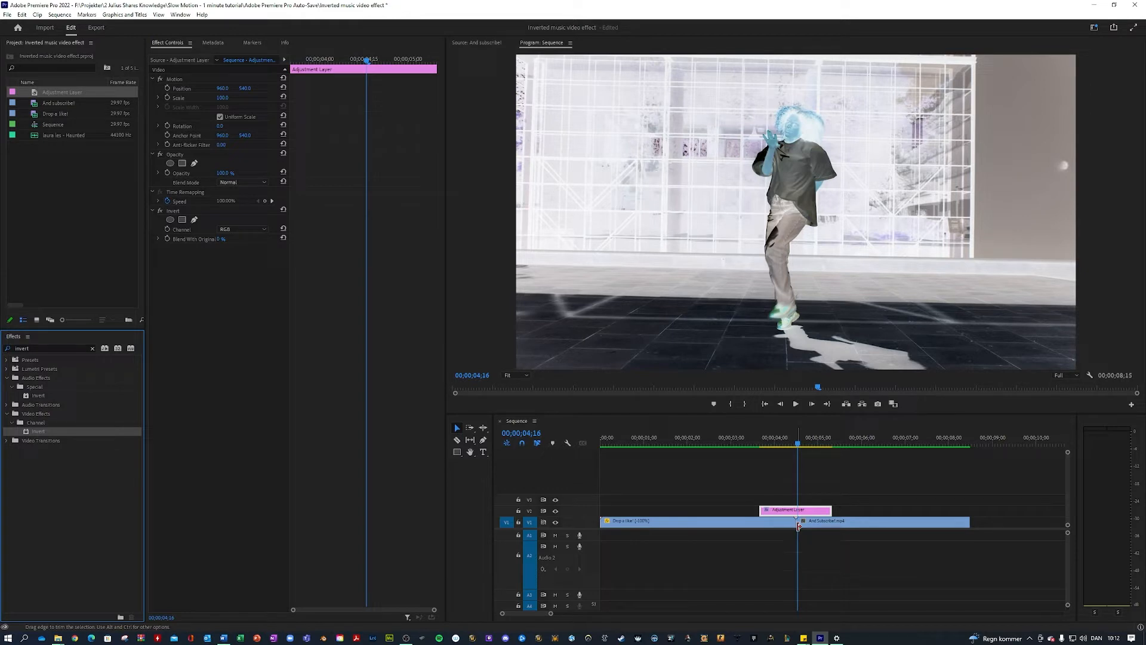
click(701, 485)
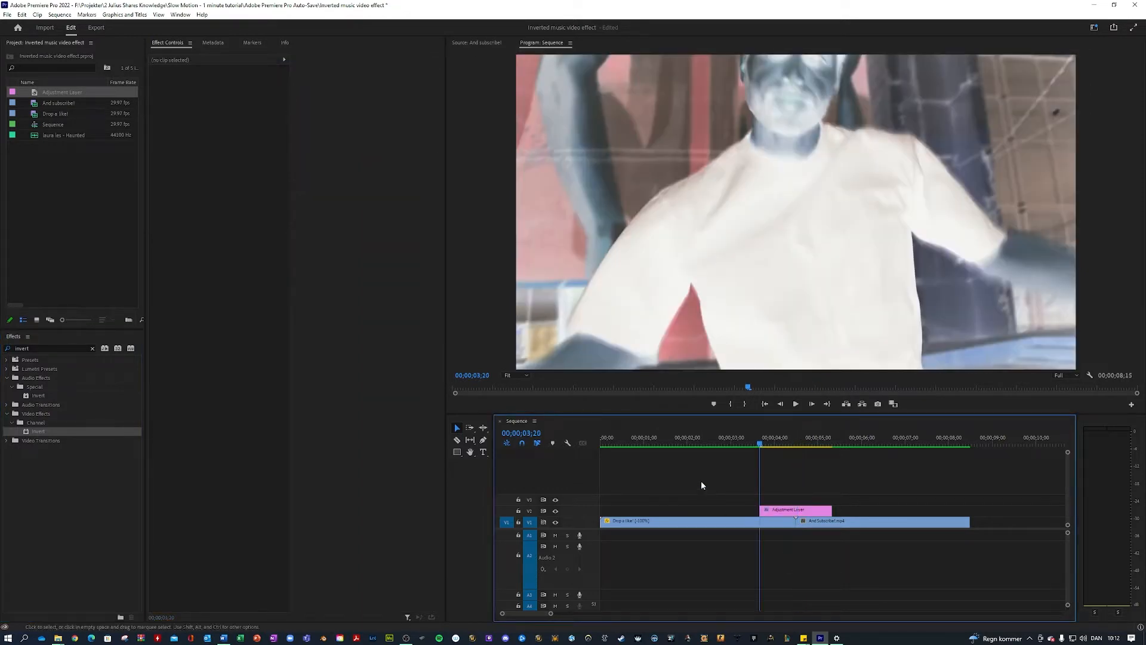
Step: Select the adjustment layer and set its Invert channel to Lightness
click(795, 509)
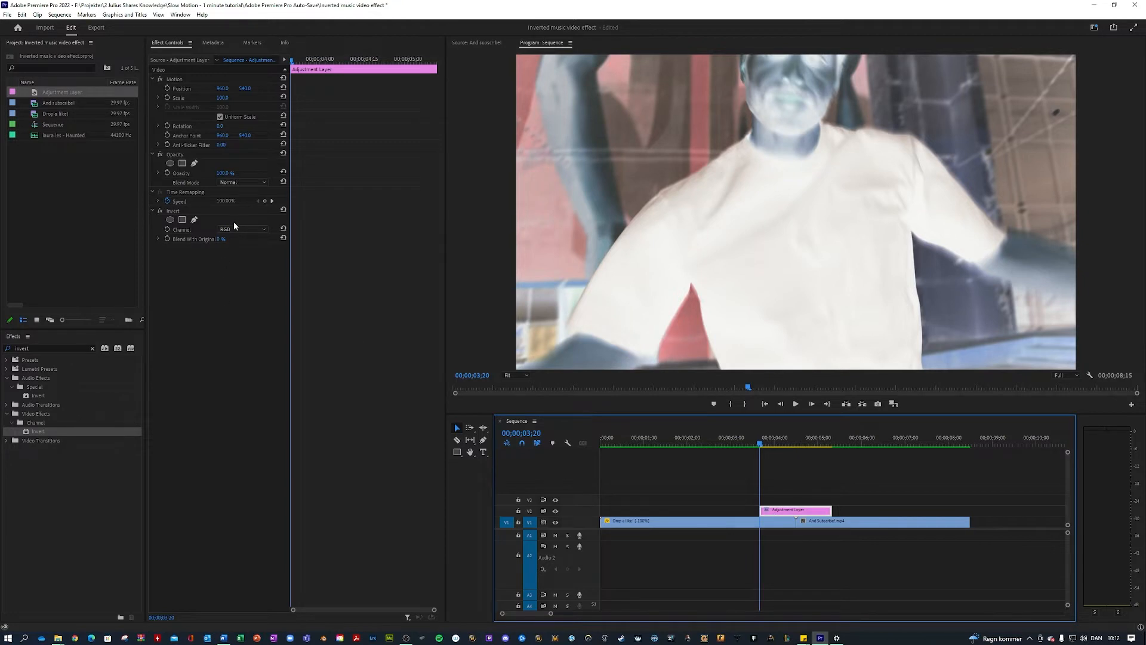
click(244, 228)
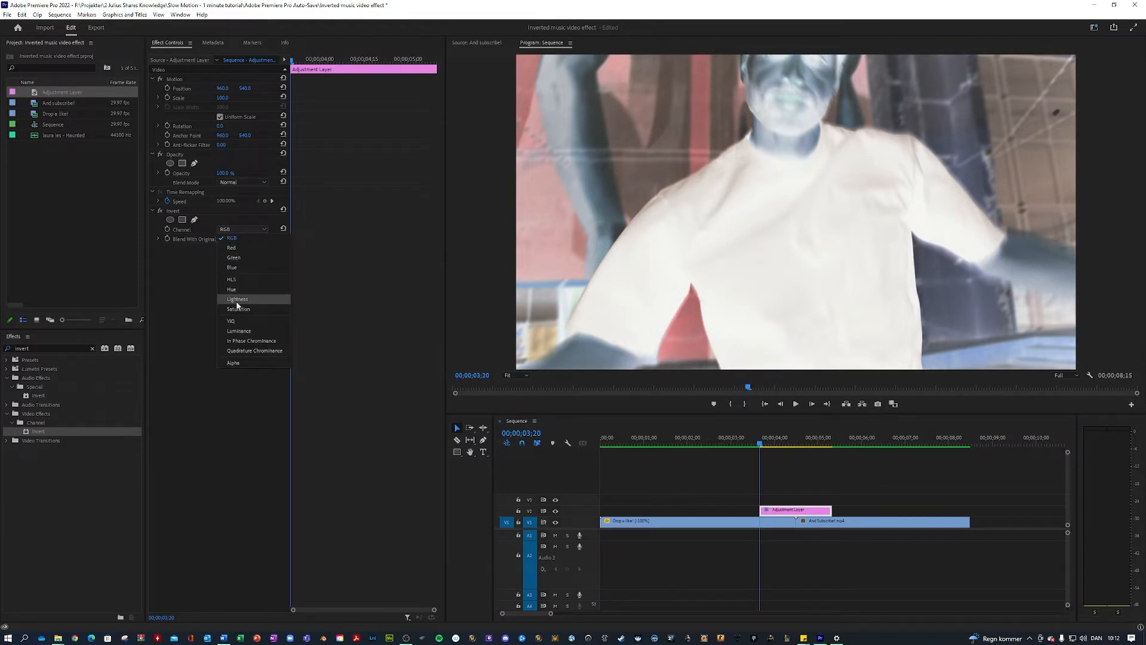
click(237, 299)
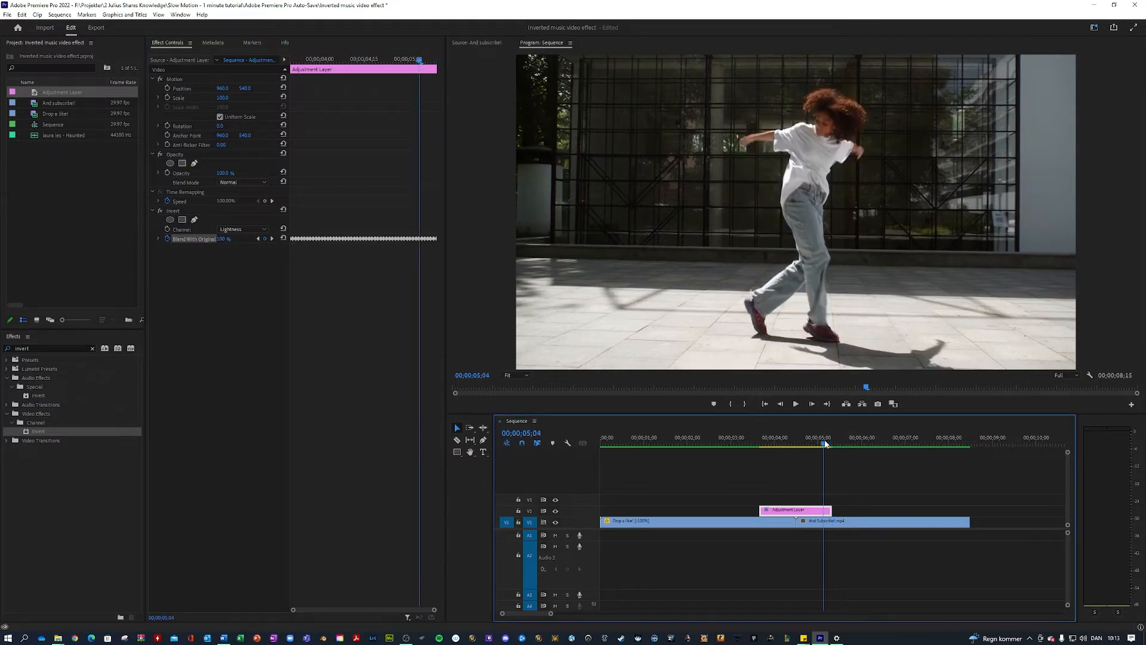
click(718, 443)
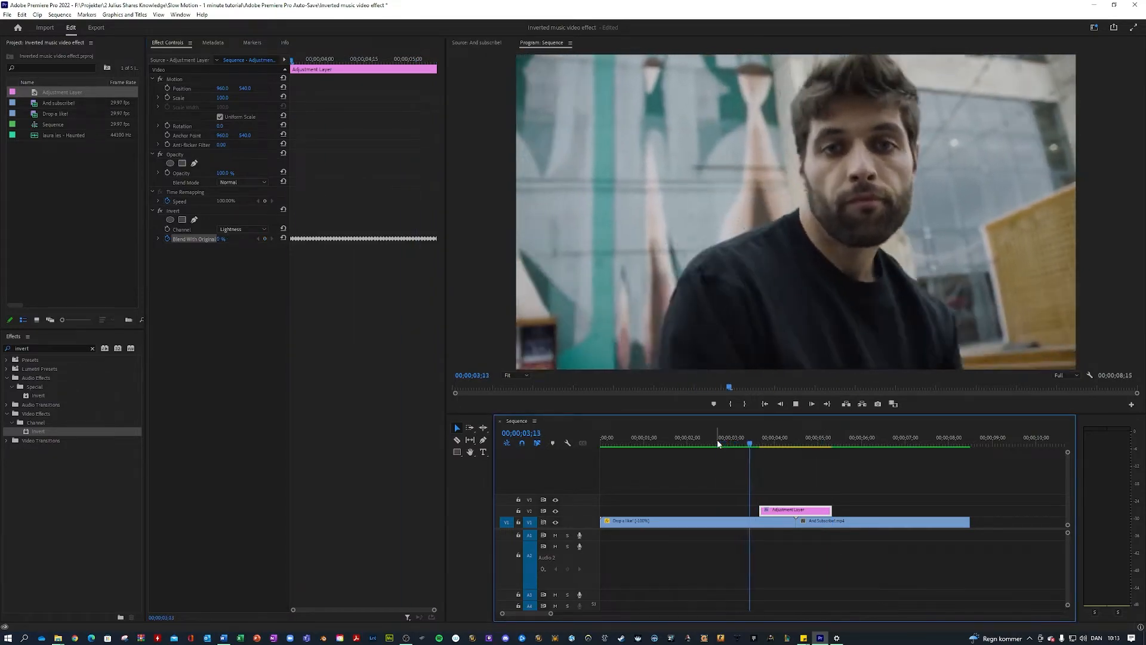
click(837, 437)
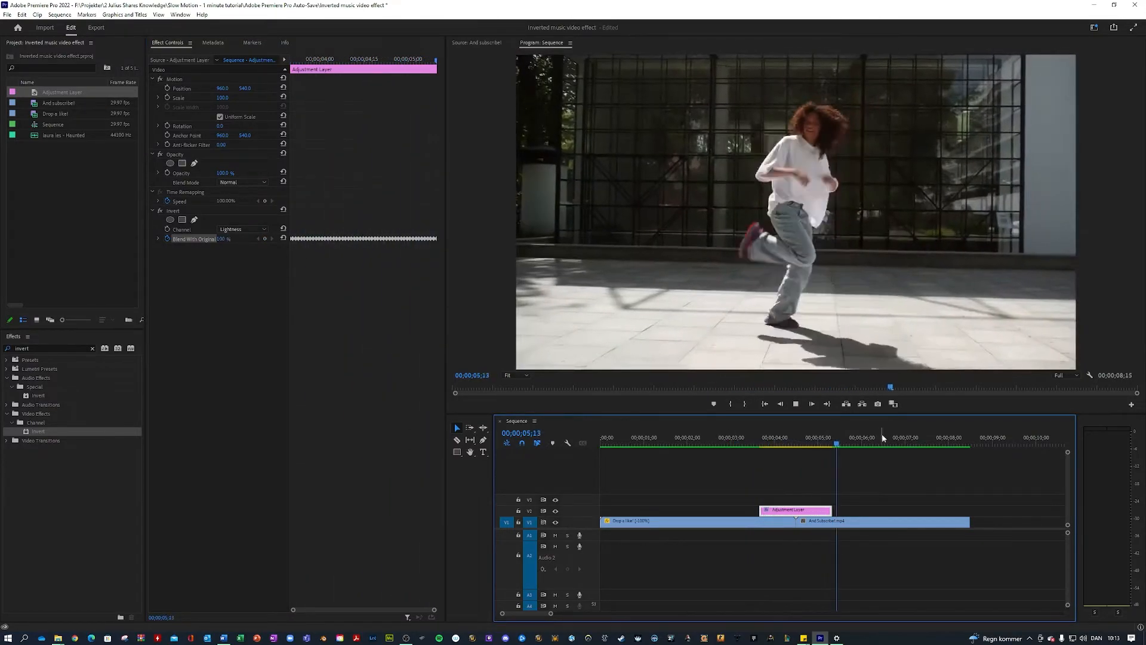
click(818, 444)
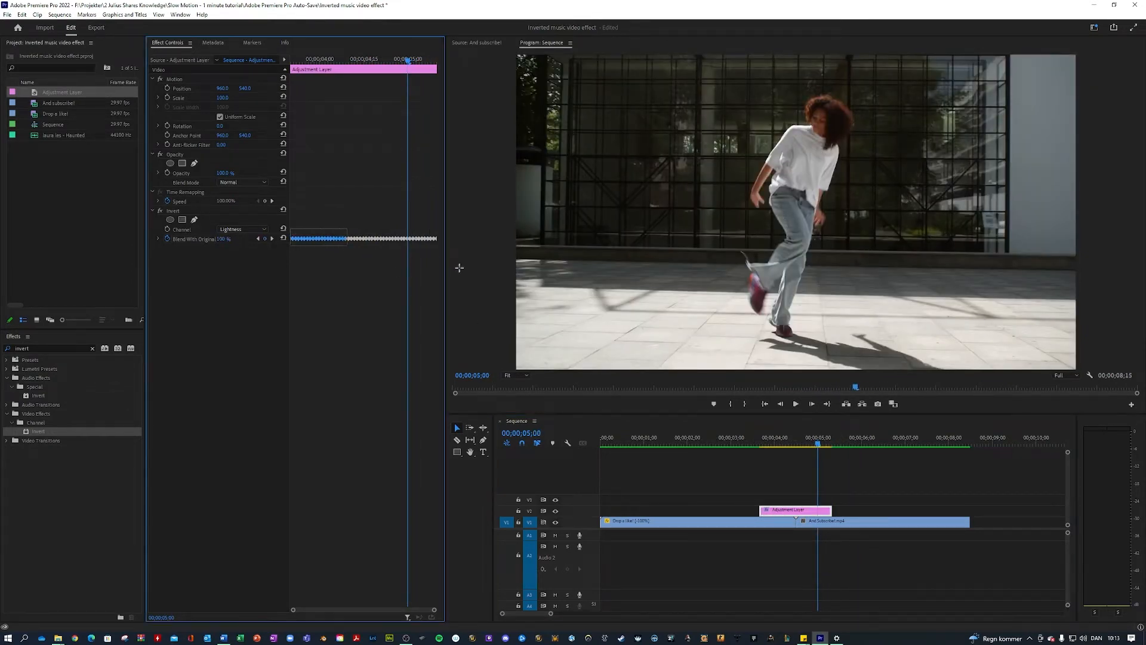
Step: Switch the Blend With Original keyframes to Hold and replay the transition around the cut
right_click(321, 238)
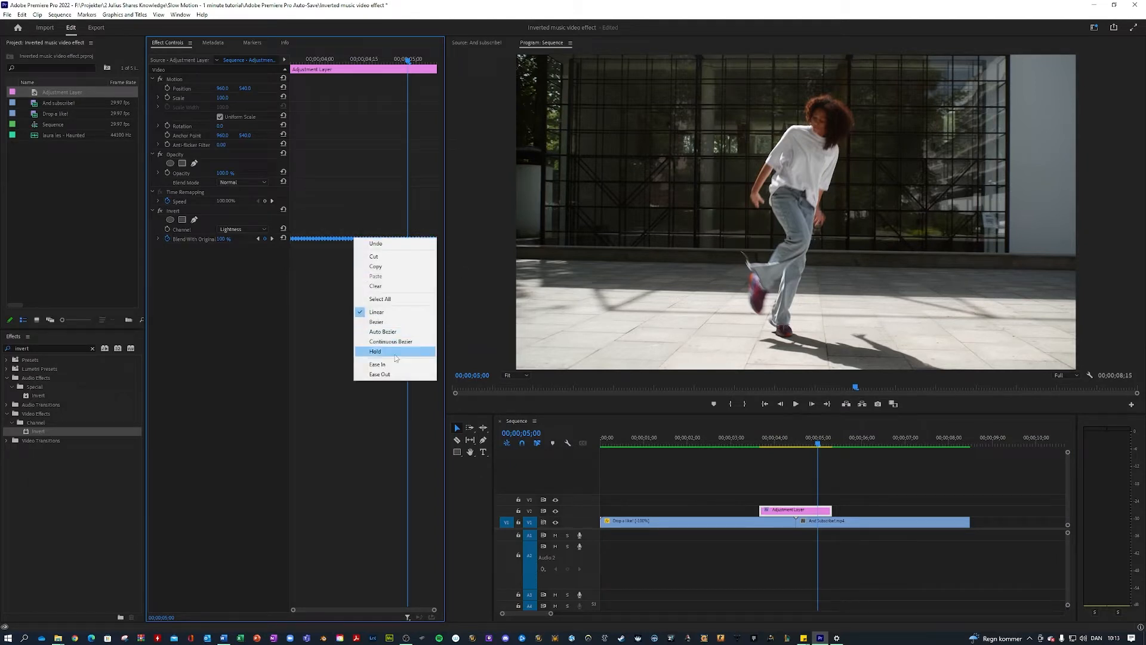
click(375, 351)
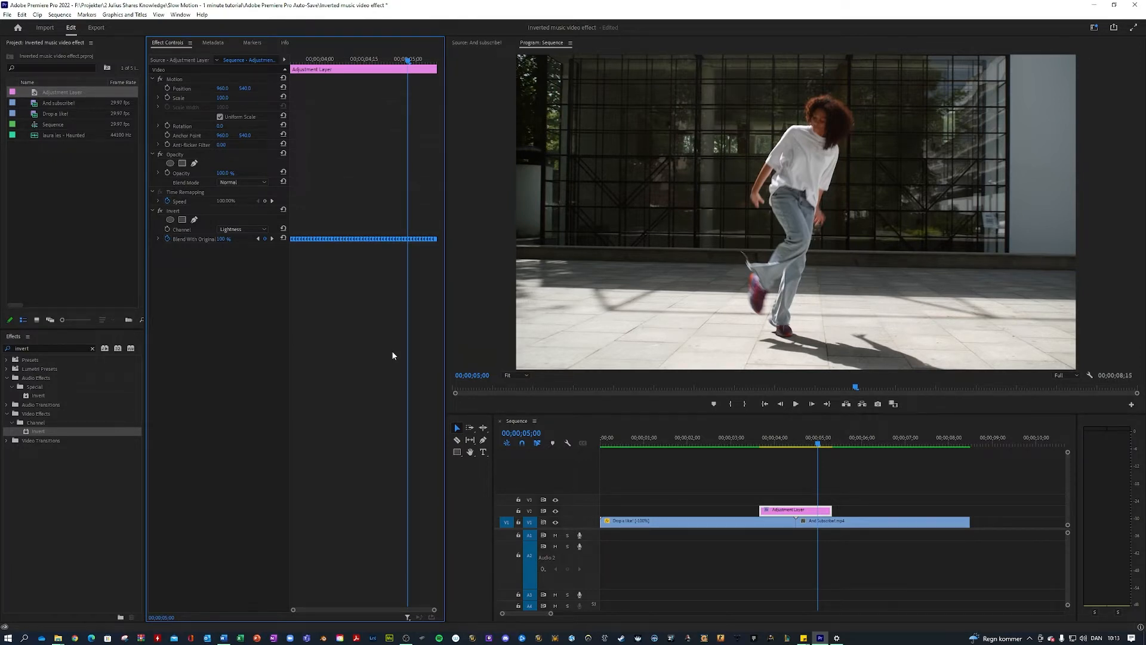
click(736, 444)
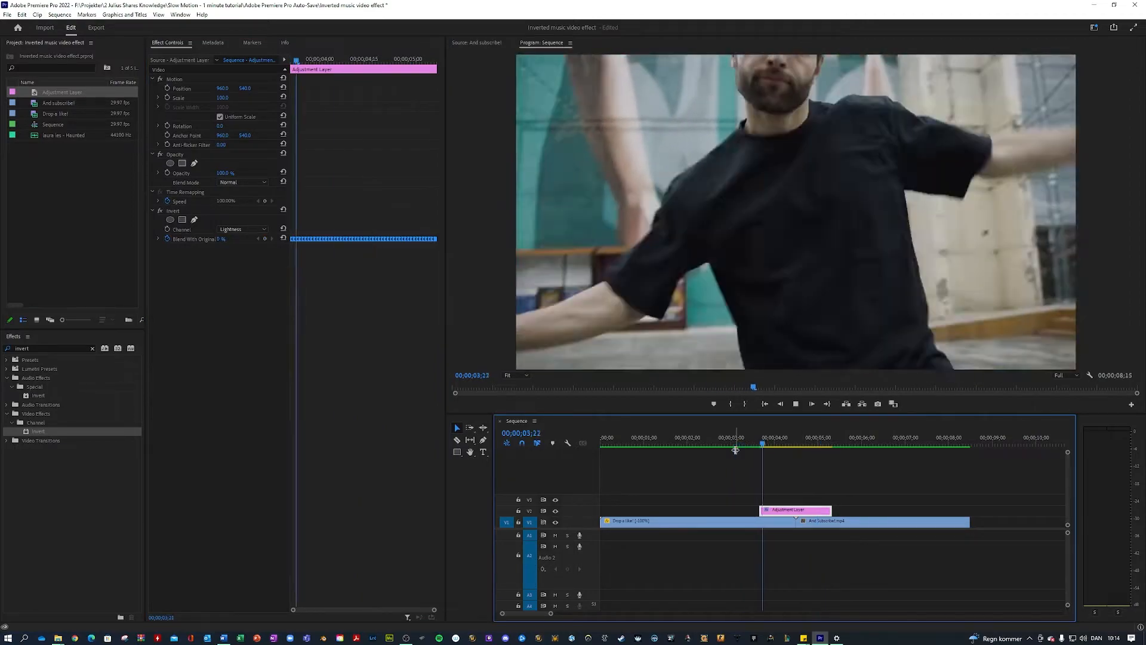
click(843, 437)
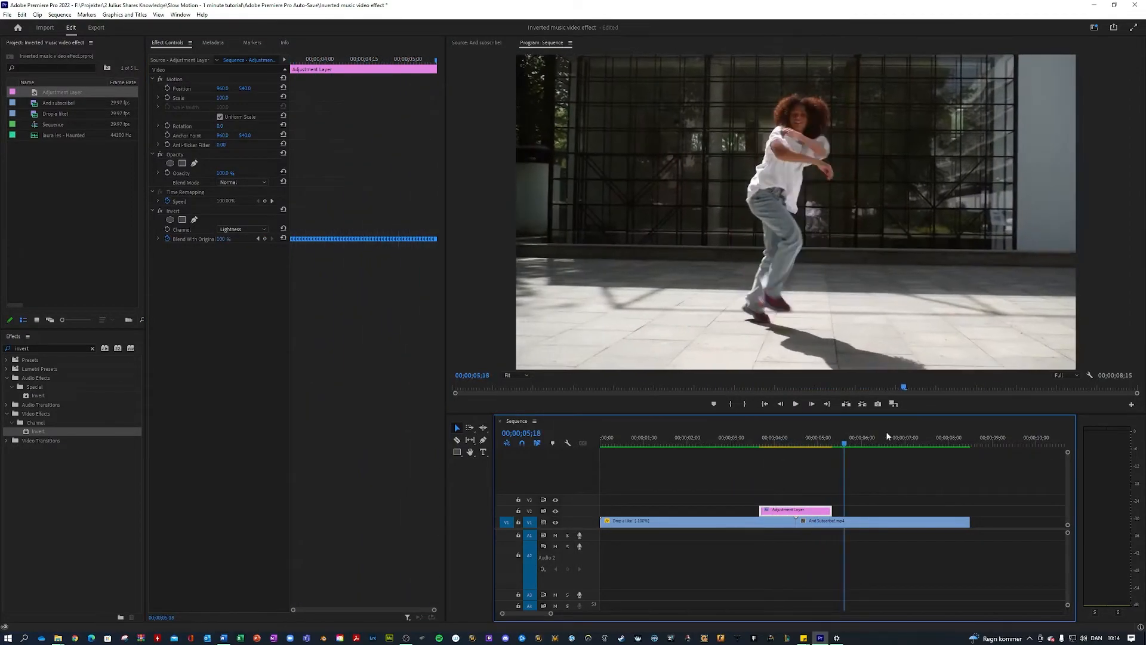
click(804, 446)
text(tra)
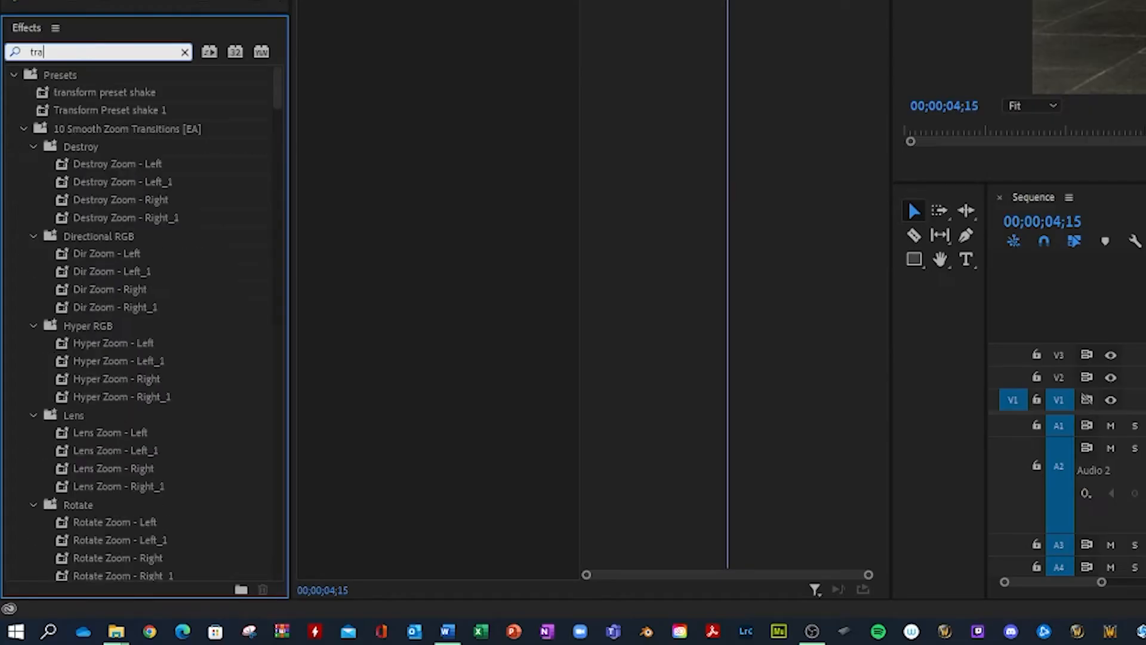
Step: Add Transform from the 'transform' effects search and reselect the adjustment layer
text(nsfor)
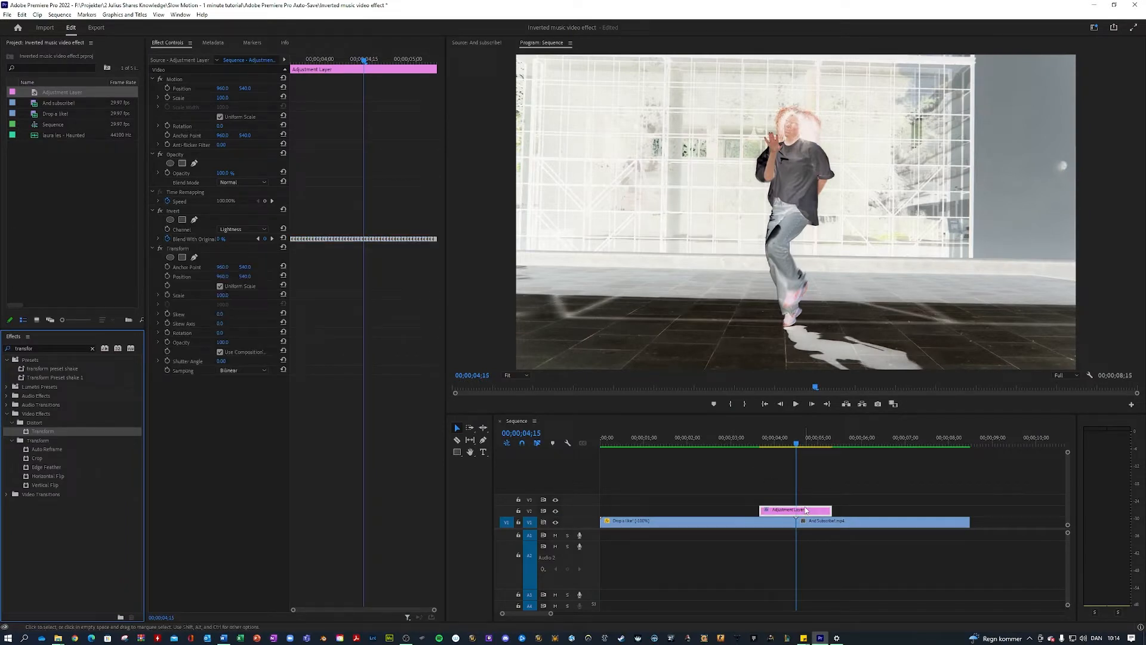
mouse_move(804, 509)
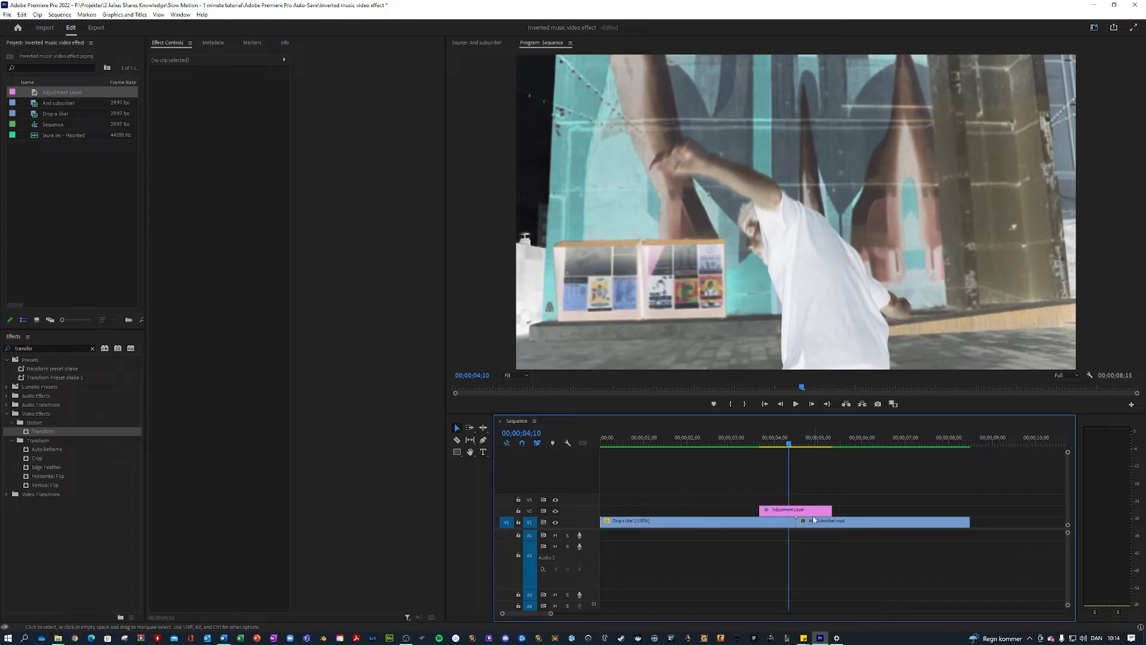
click(795, 509)
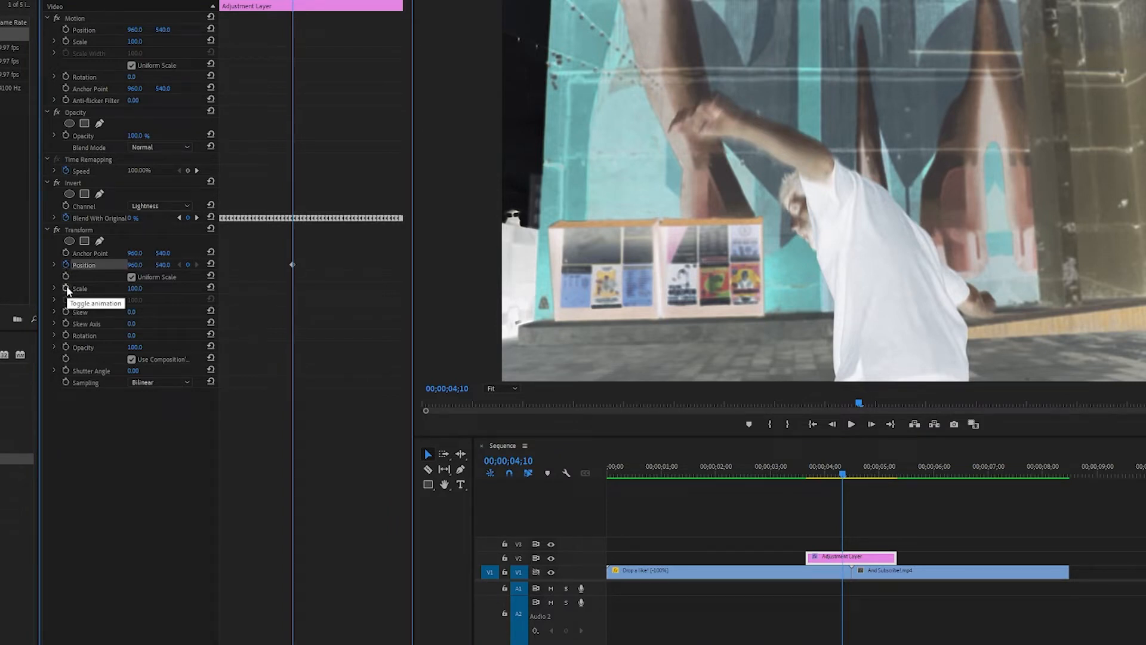
Step: Keyframe Transform Scale and Position with differing values at several playhead positions
click(66, 288)
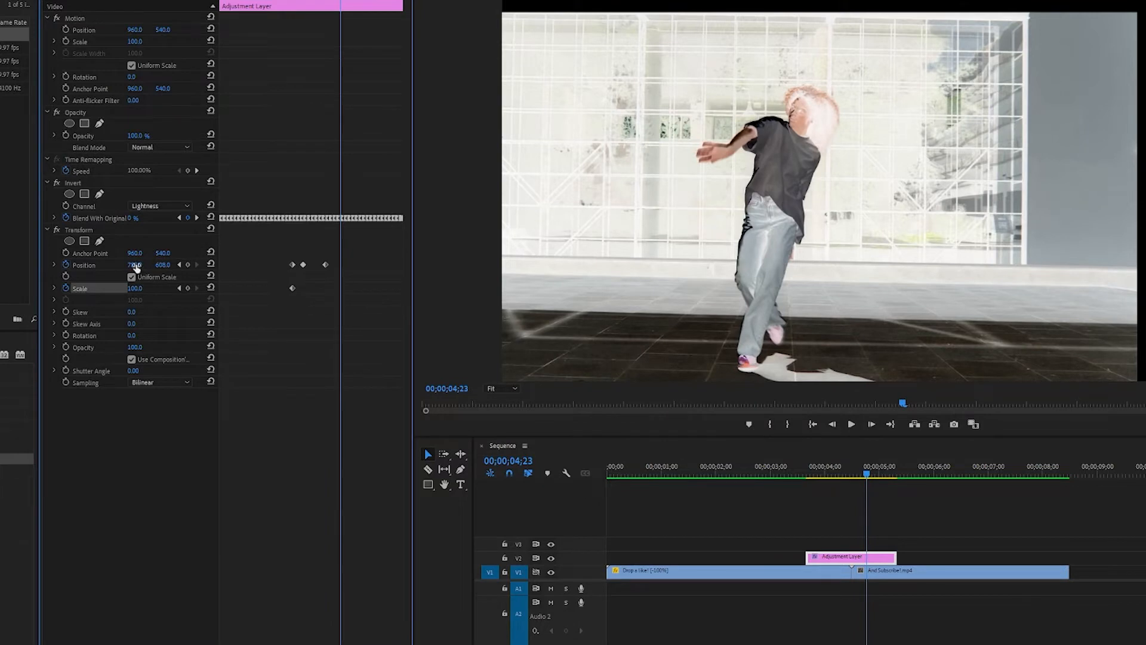
double_click(135, 265)
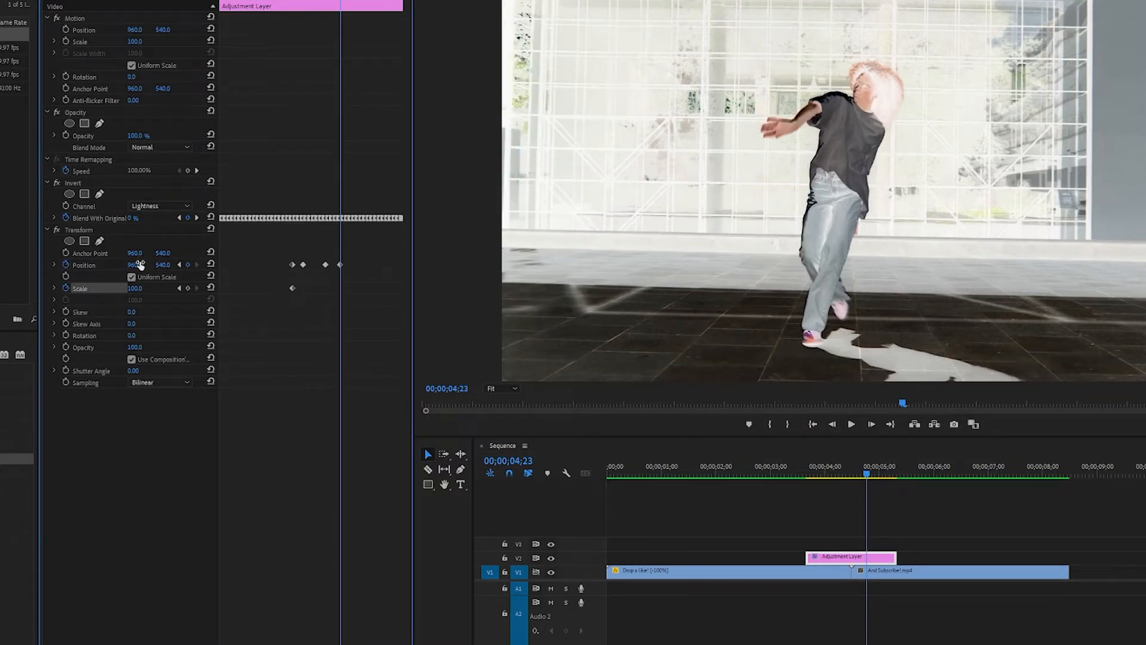
click(844, 475)
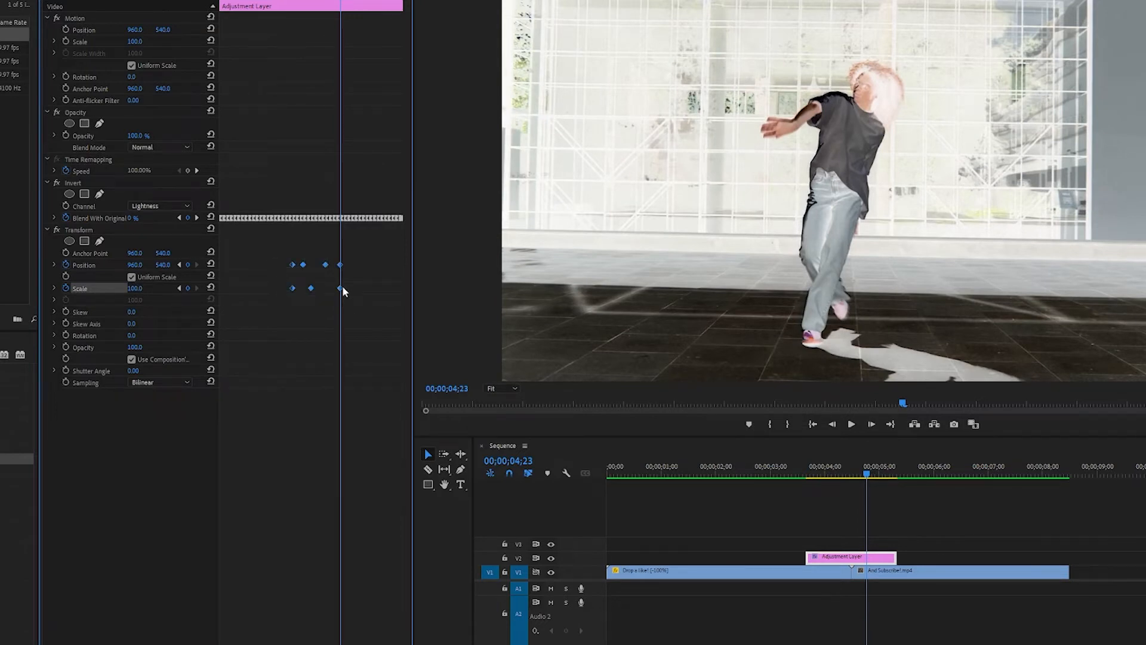
Step: Give the Position and Scale shake keyframes Bezier, ease-in and smoothed temporal interpolation
right_click(340, 290)
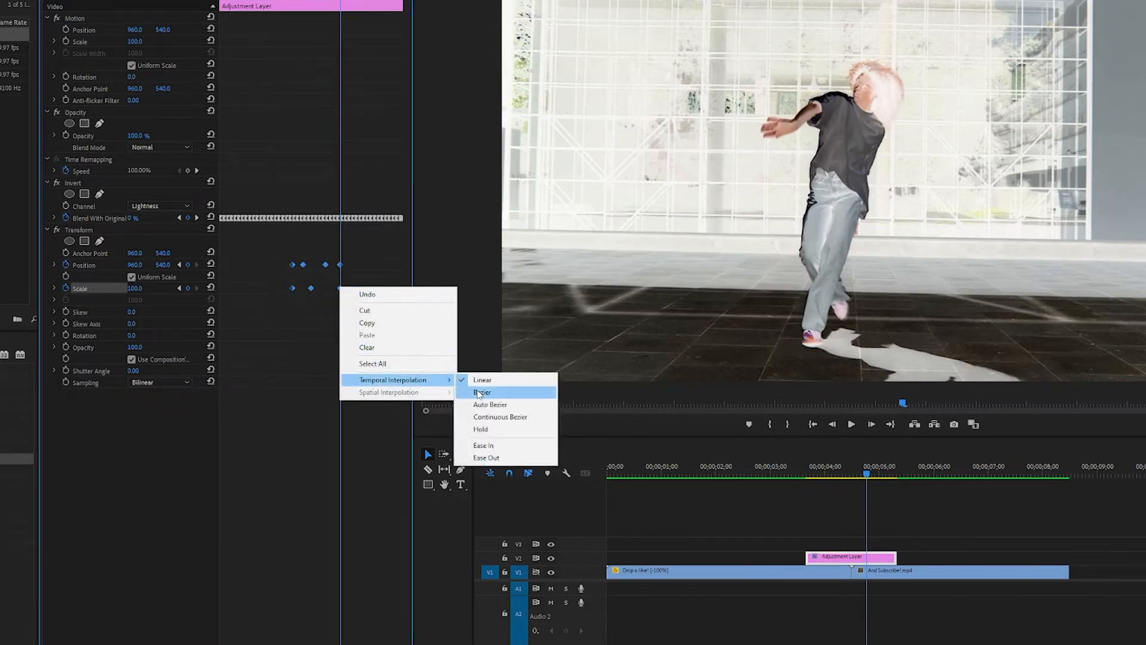
click(481, 392)
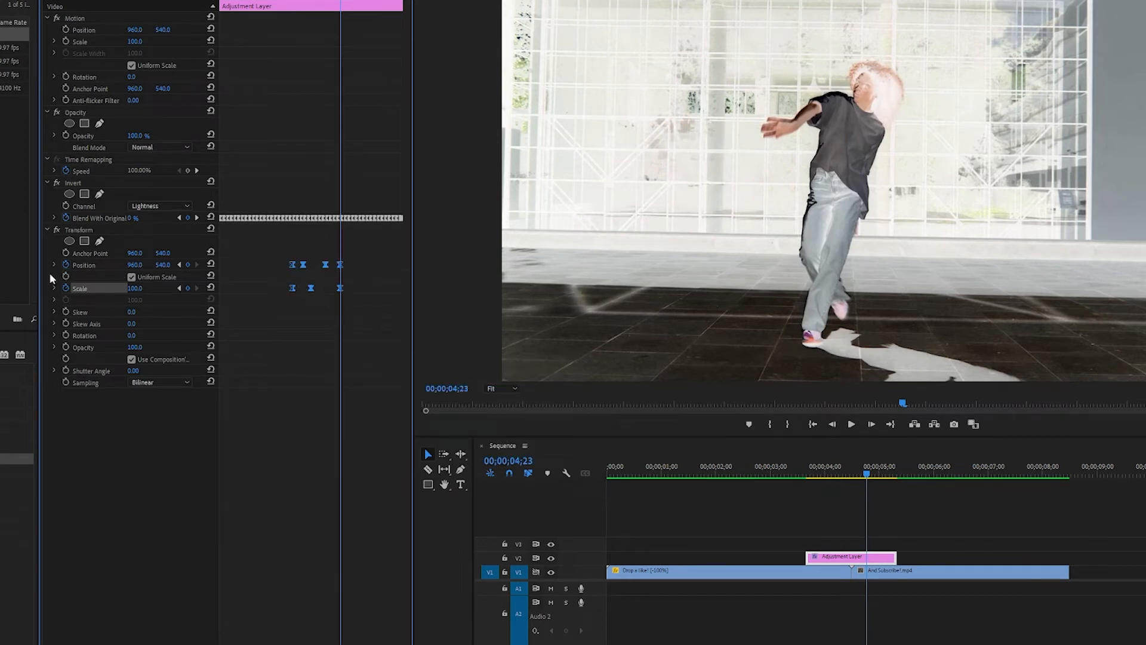
click(53, 265)
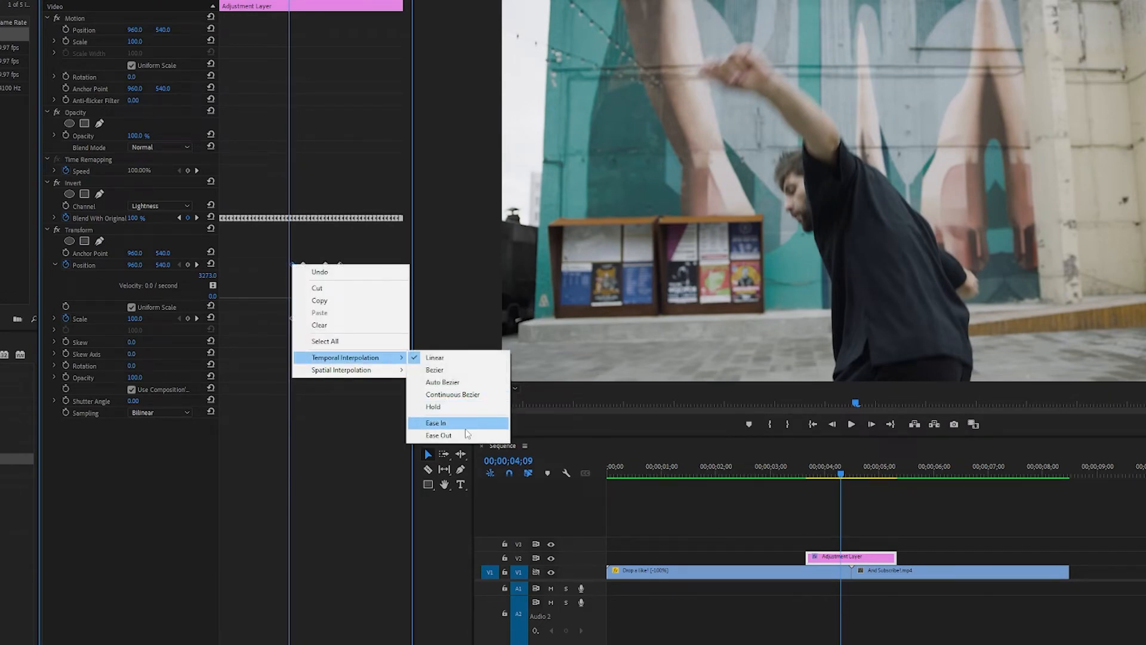
click(435, 423)
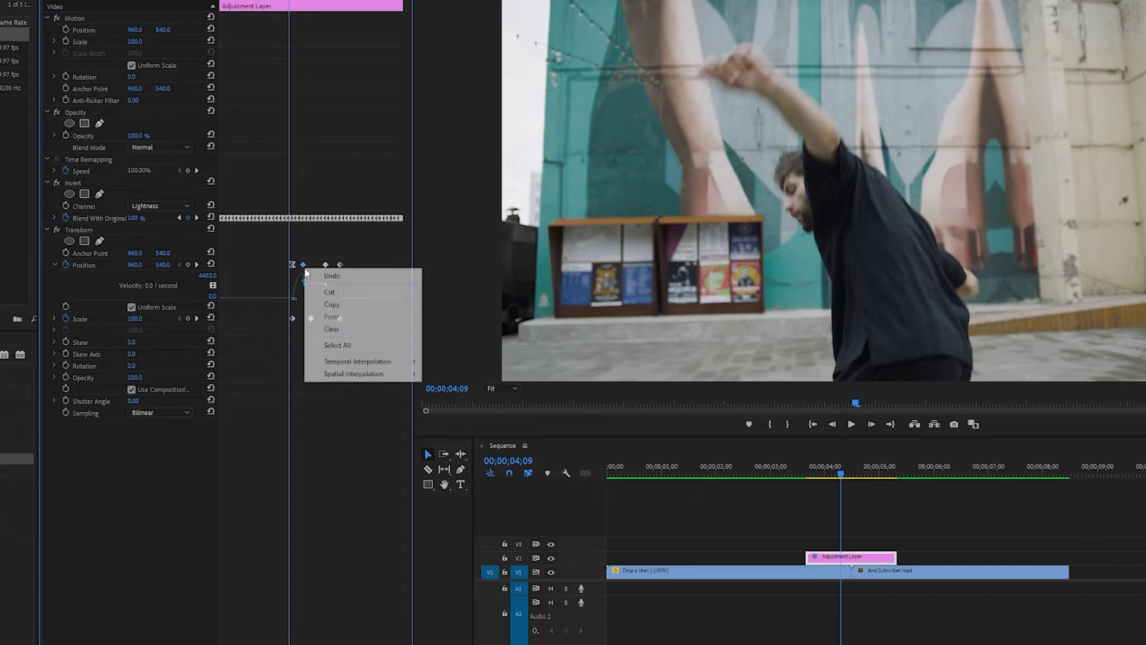
mouse_move(358, 361)
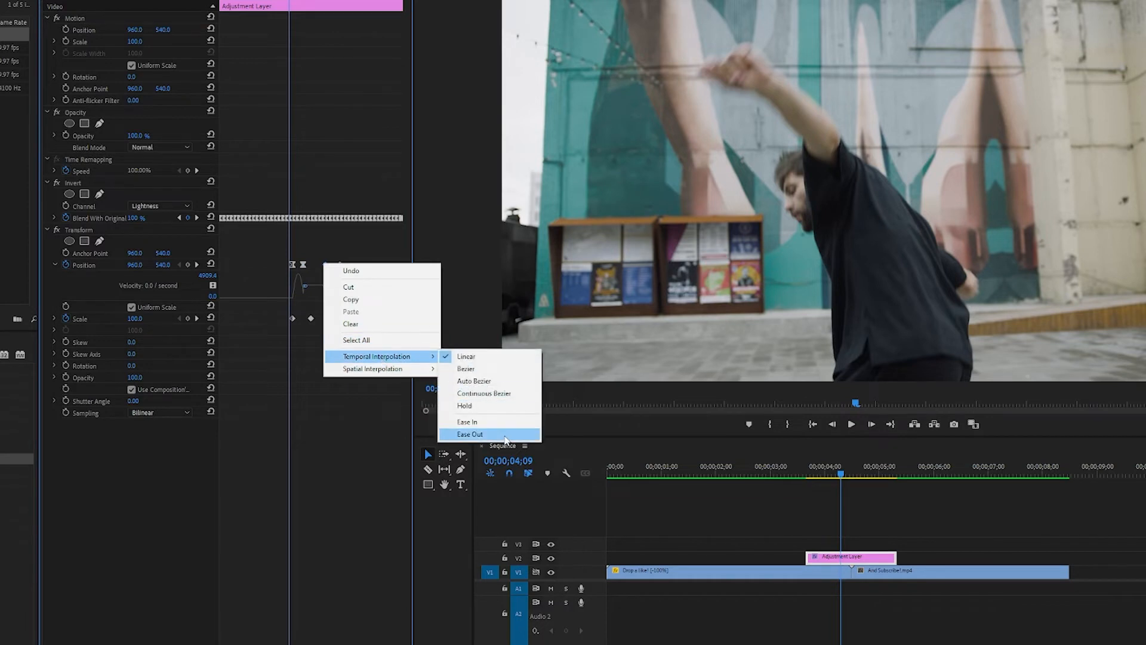
mouse_move(395, 357)
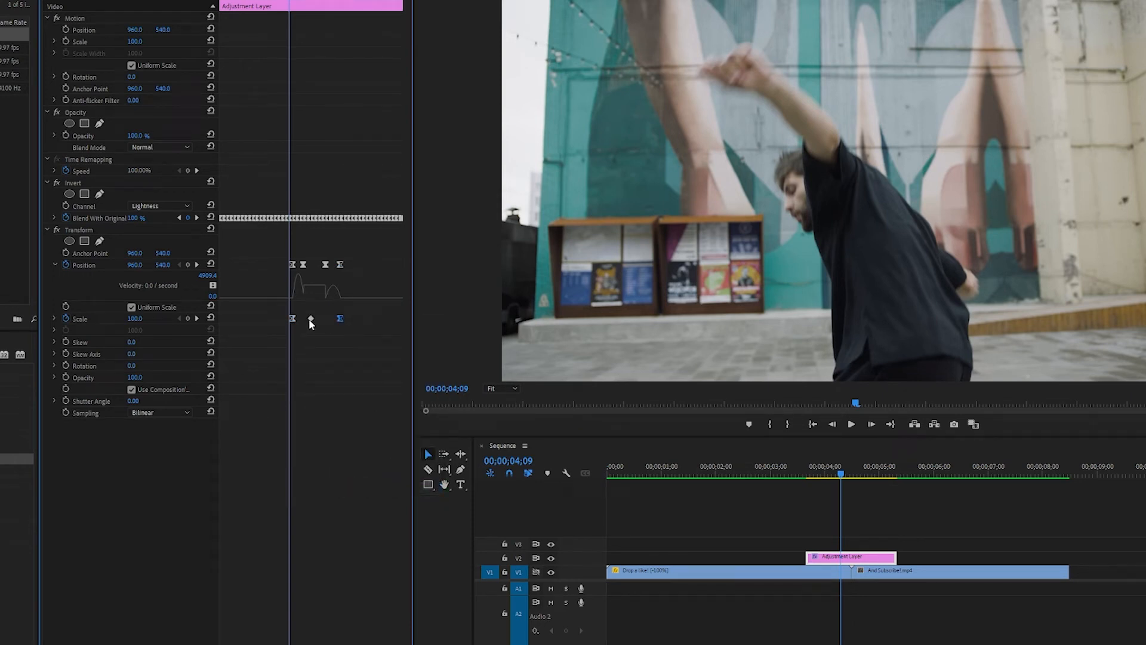
right_click(310, 320)
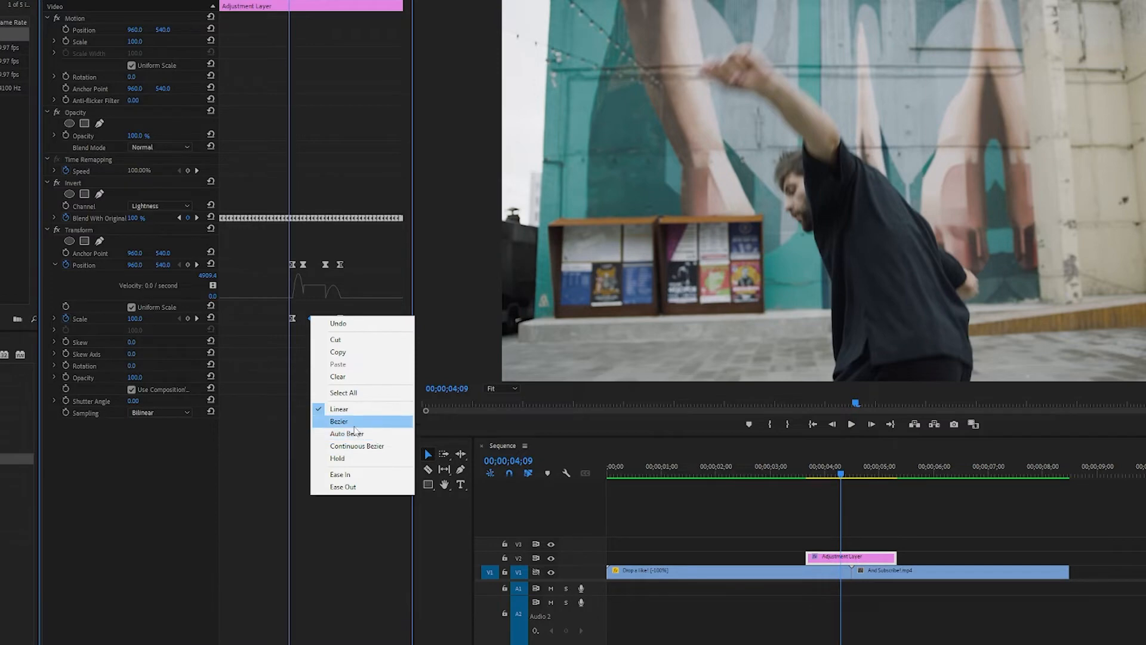
click(339, 421)
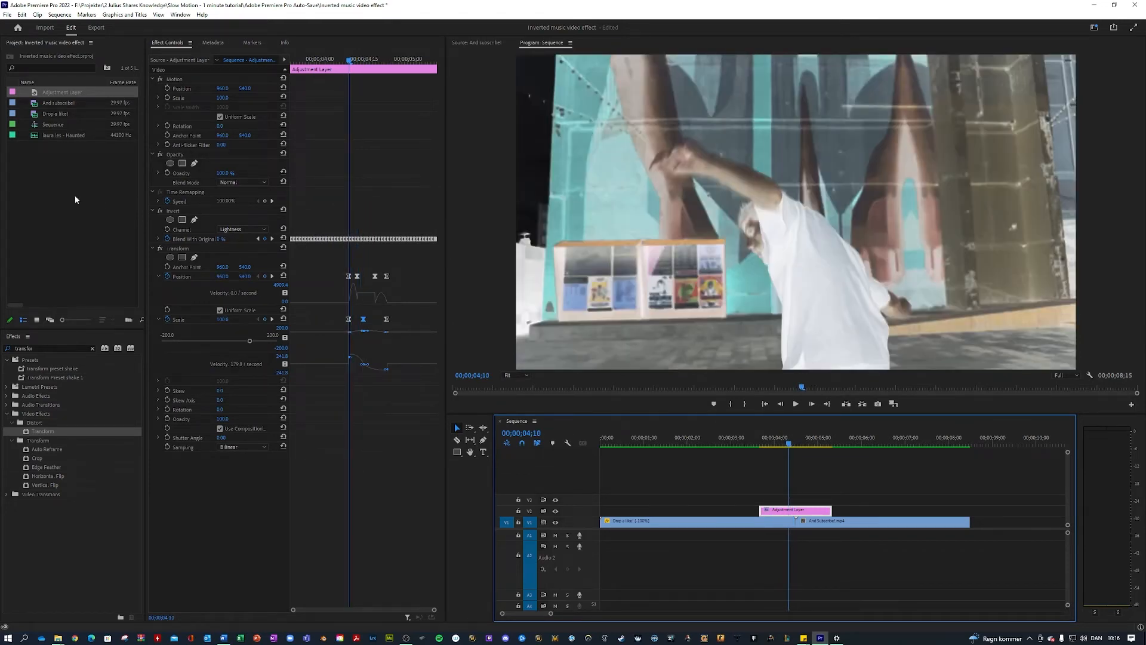
click(159, 211)
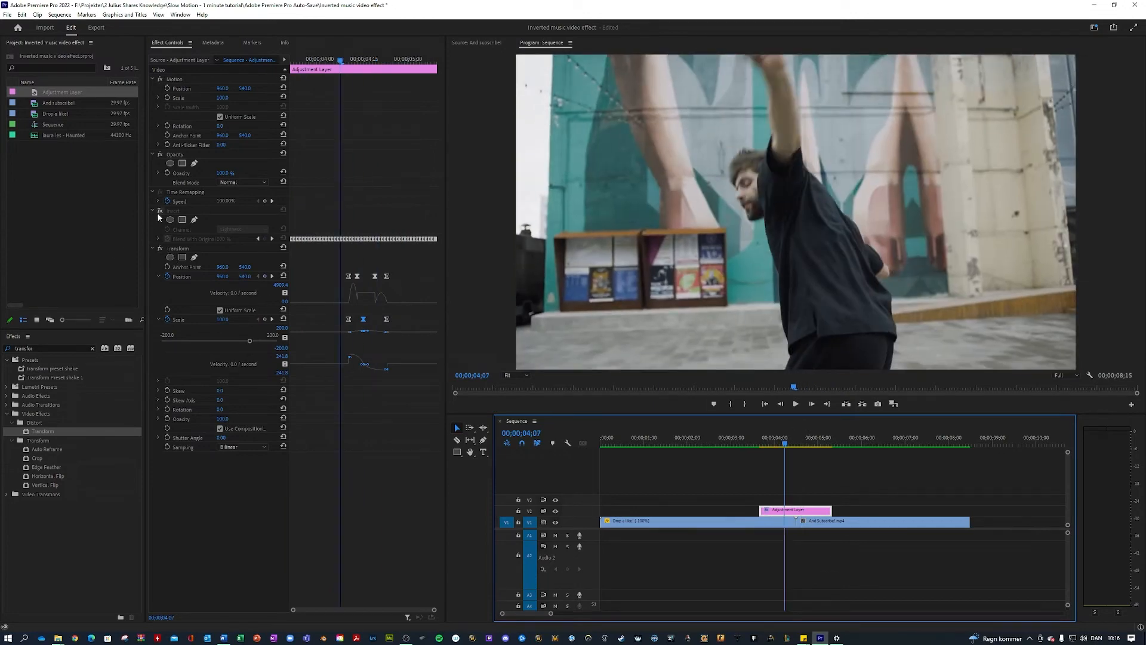
click(749, 437)
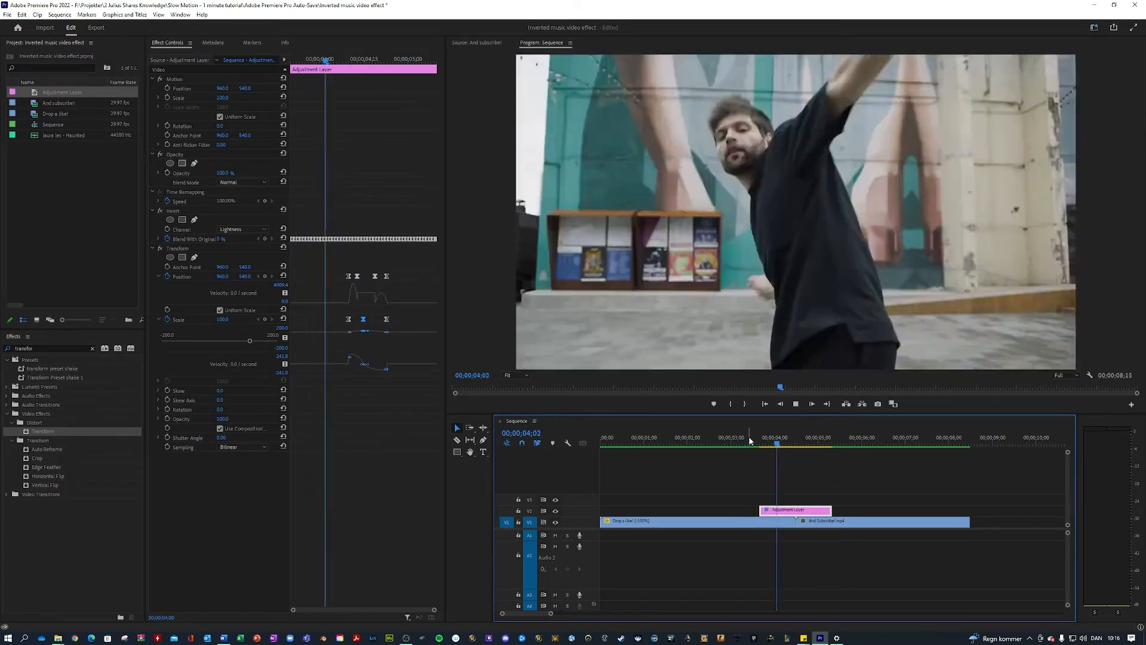
click(788, 437)
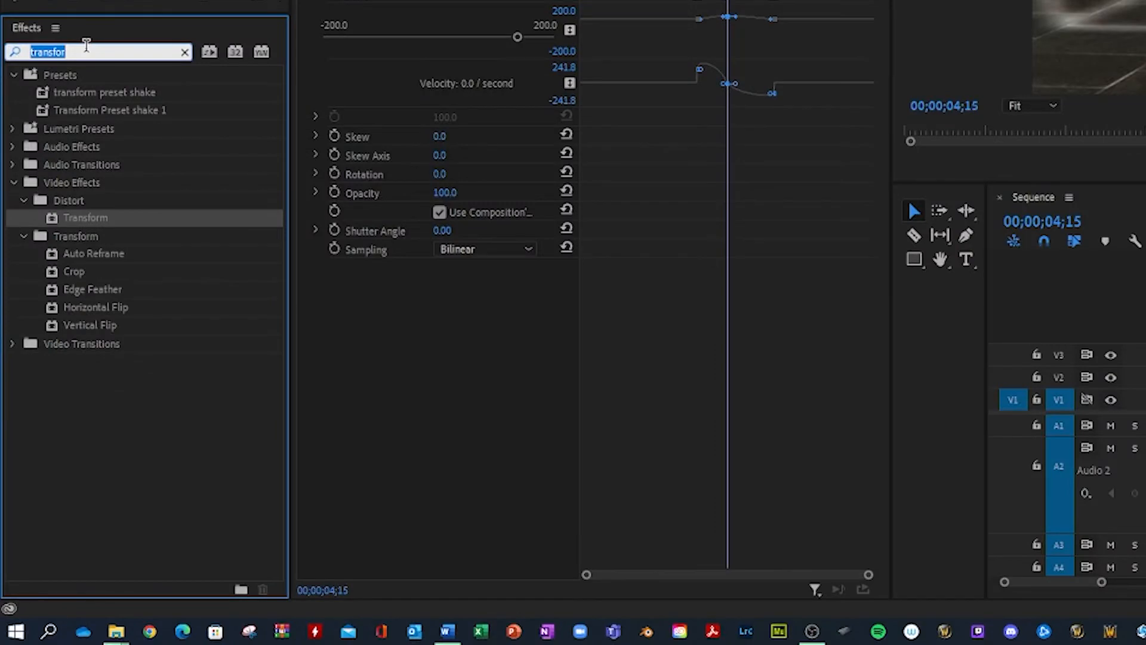
Step: Add VR Chromatic Aberrations from Video Effects and start keyframing the blue aberration amount
click(185, 52)
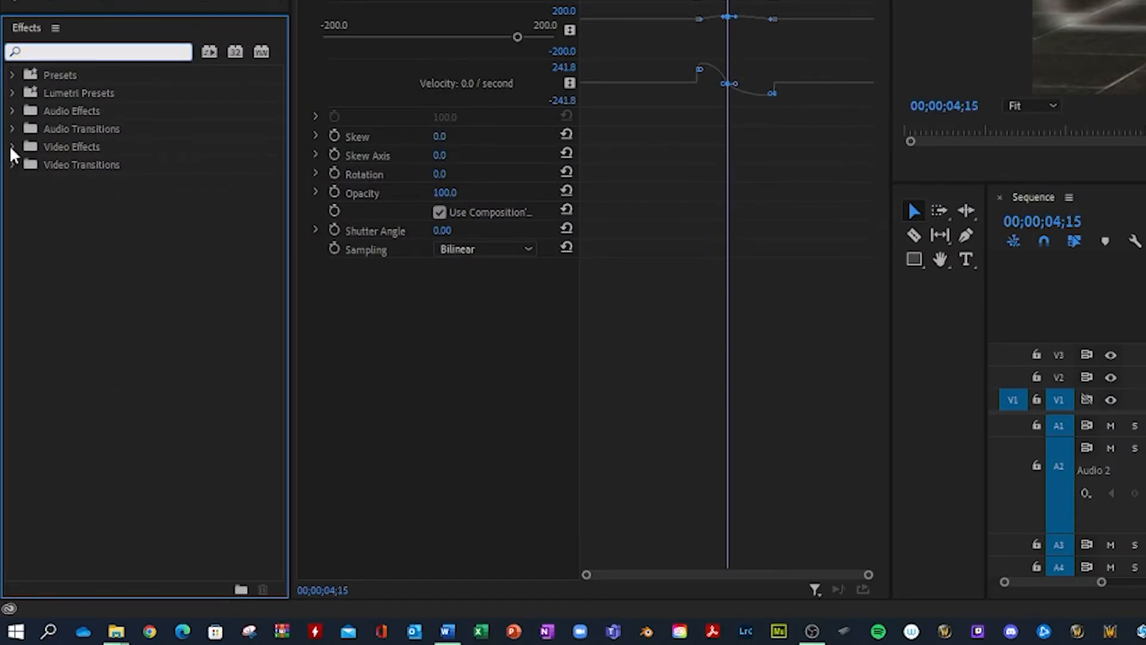
click(13, 146)
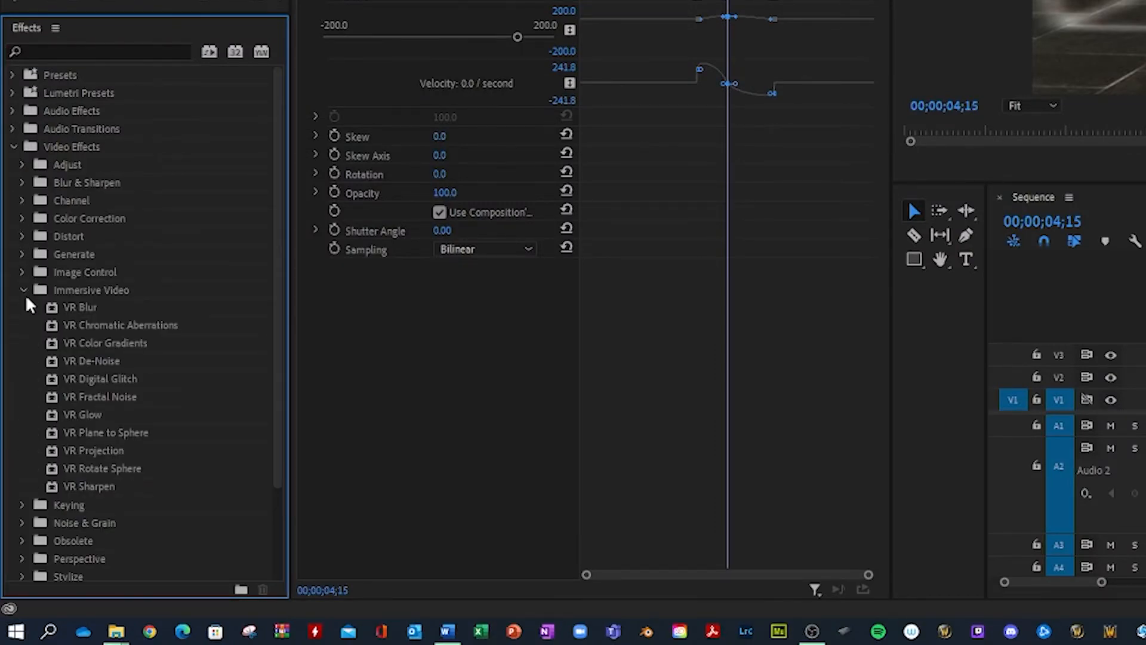
mouse_move(84, 474)
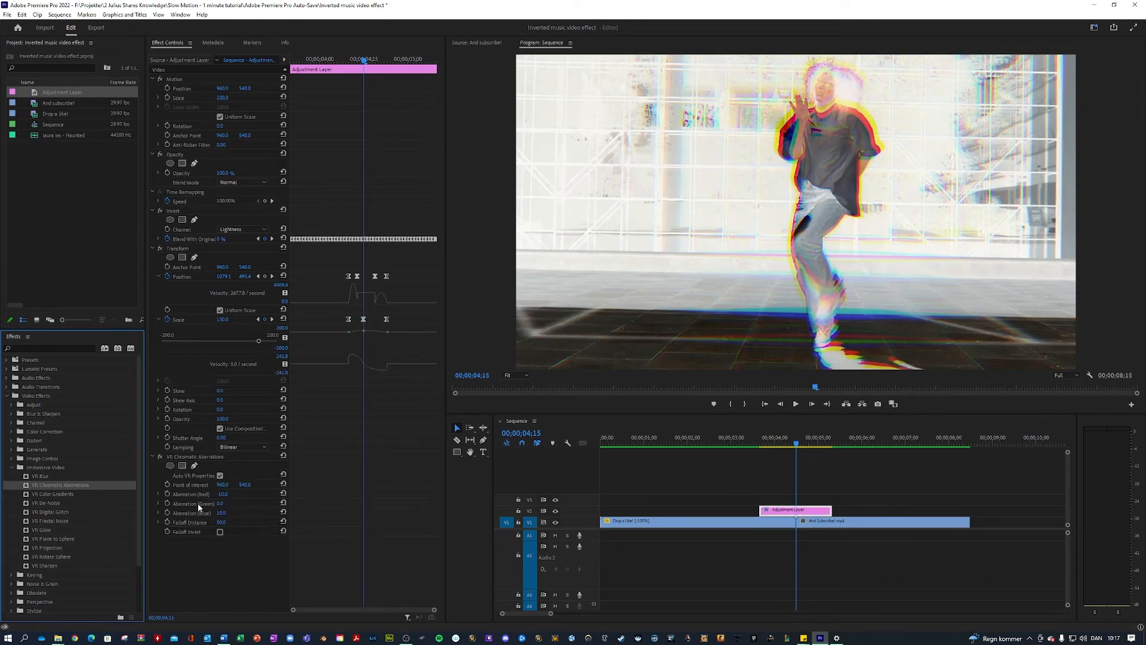
mouse_move(162, 509)
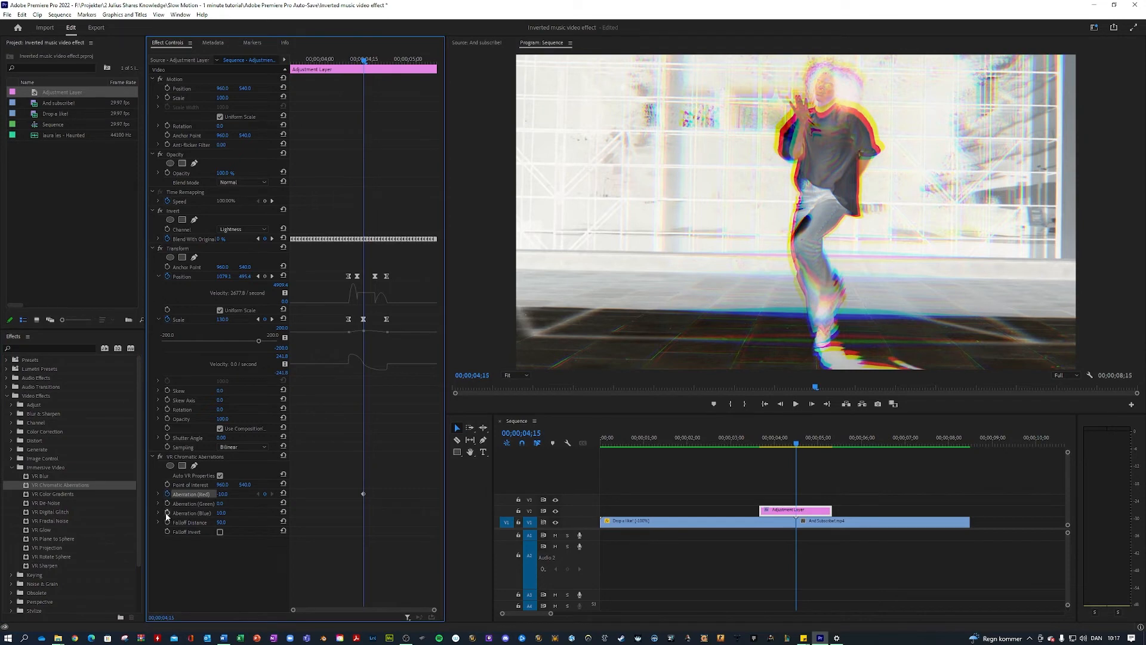
click(166, 513)
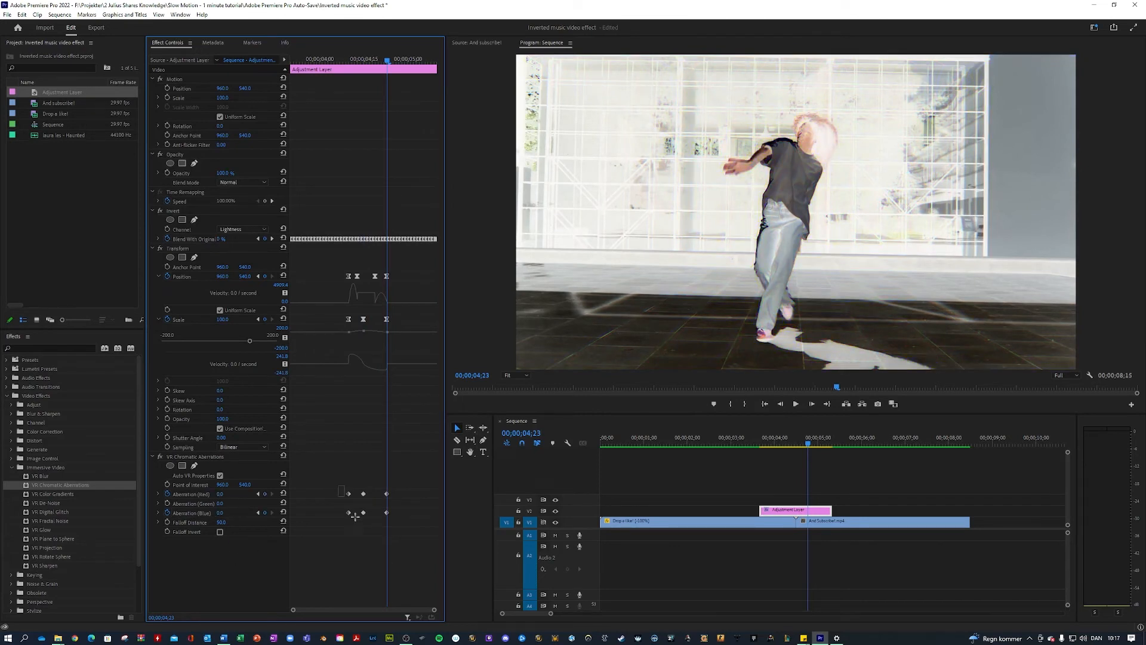
right_click(350, 514)
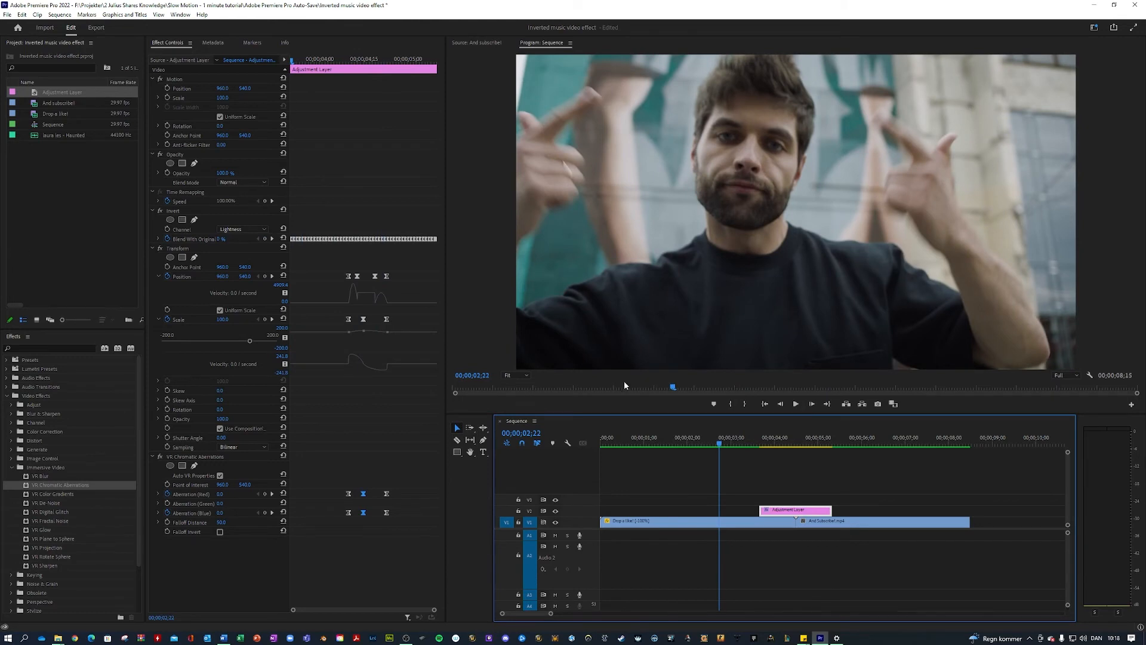
mouse_move(622, 385)
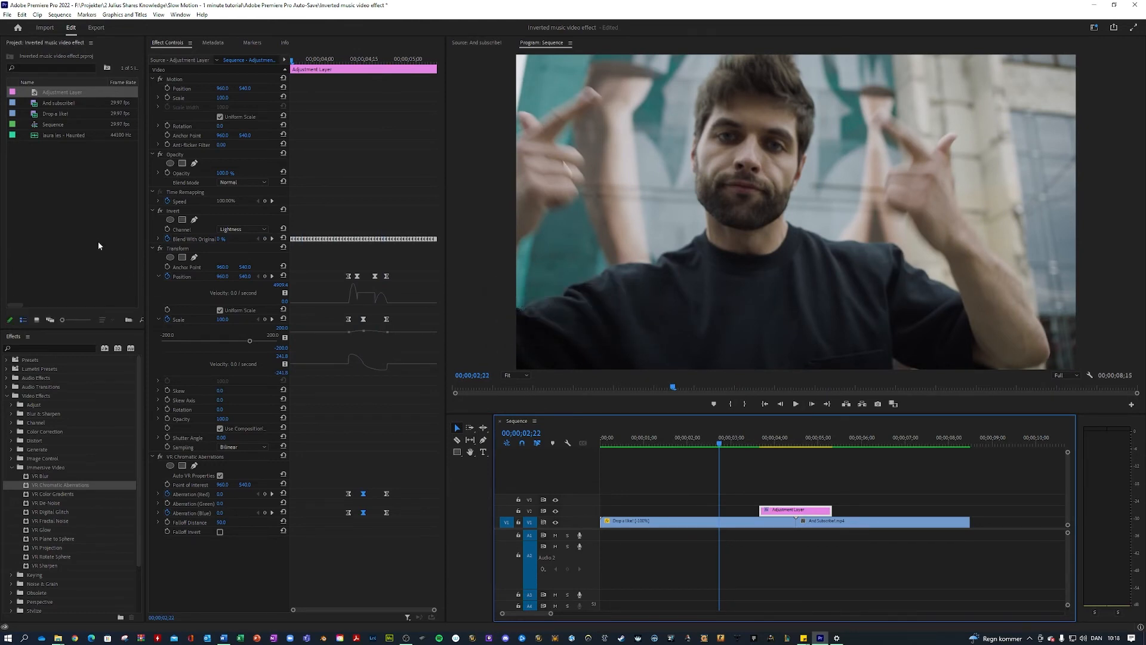
mouse_move(64, 136)
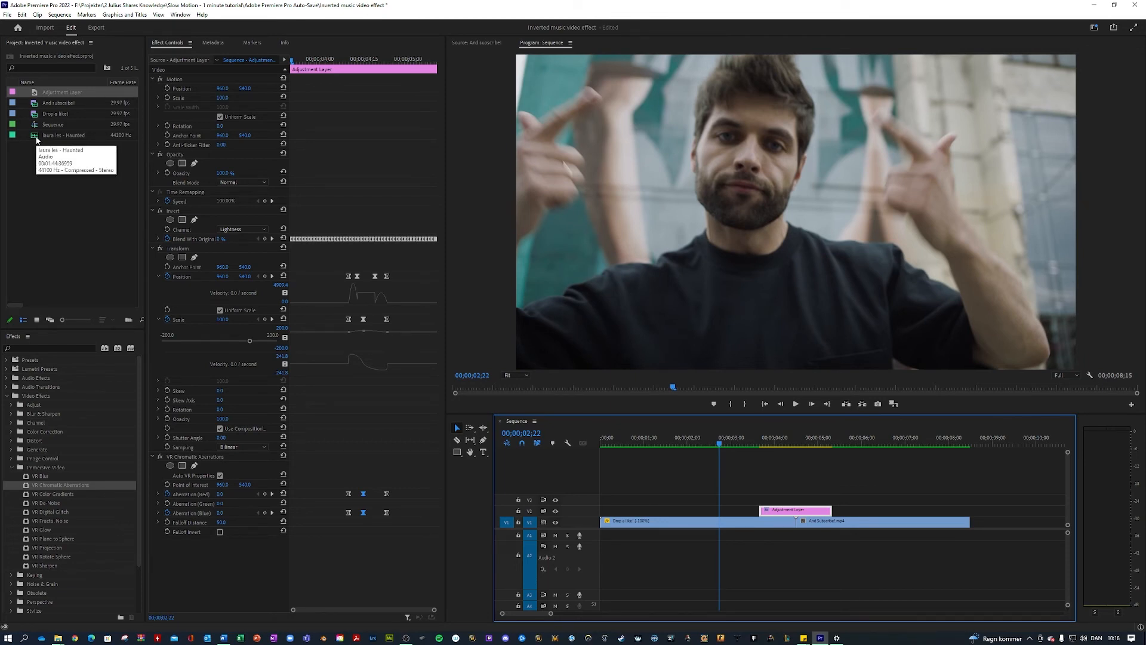
mouse_move(36, 140)
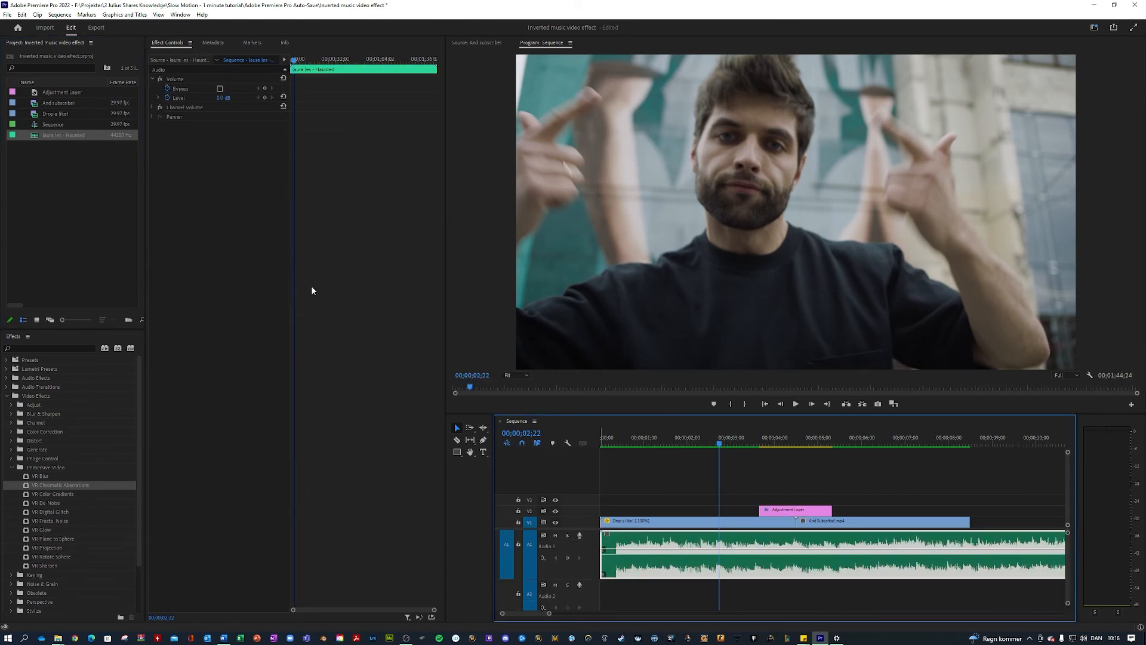
Step: Edit the Haunted music clip's Volume Level value in Effect Controls
double_click(223, 97)
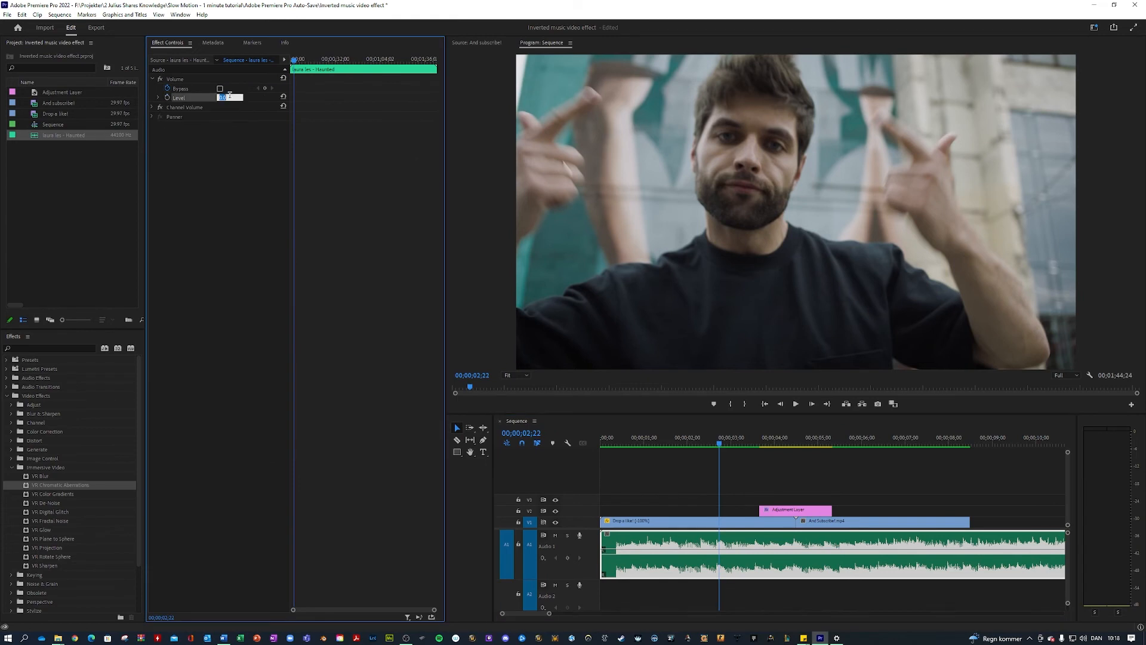